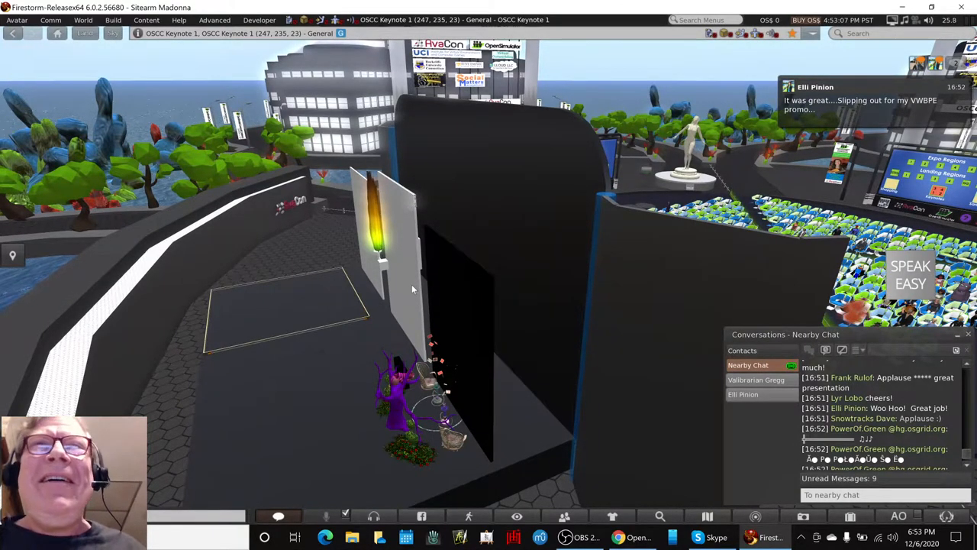
# Step: Turn the camera toward the keynote stage screen announcing the next session
pyautogui.rightClick(412, 288)
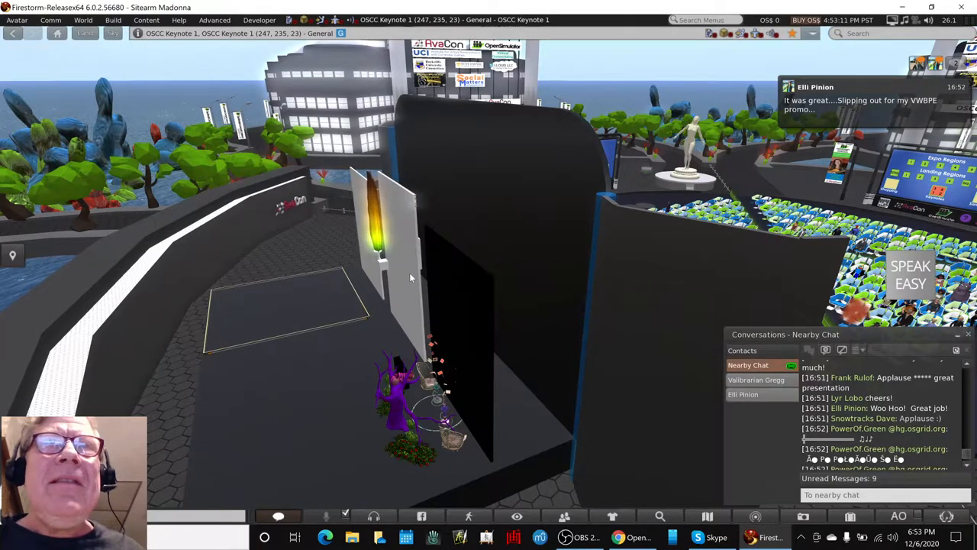
pyautogui.rightClick(409, 275)
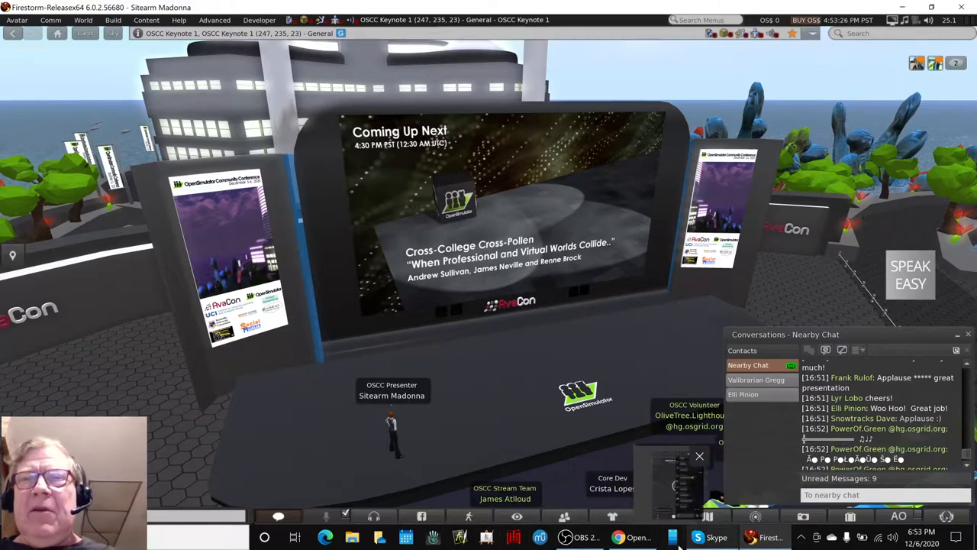
pyautogui.click(716, 537)
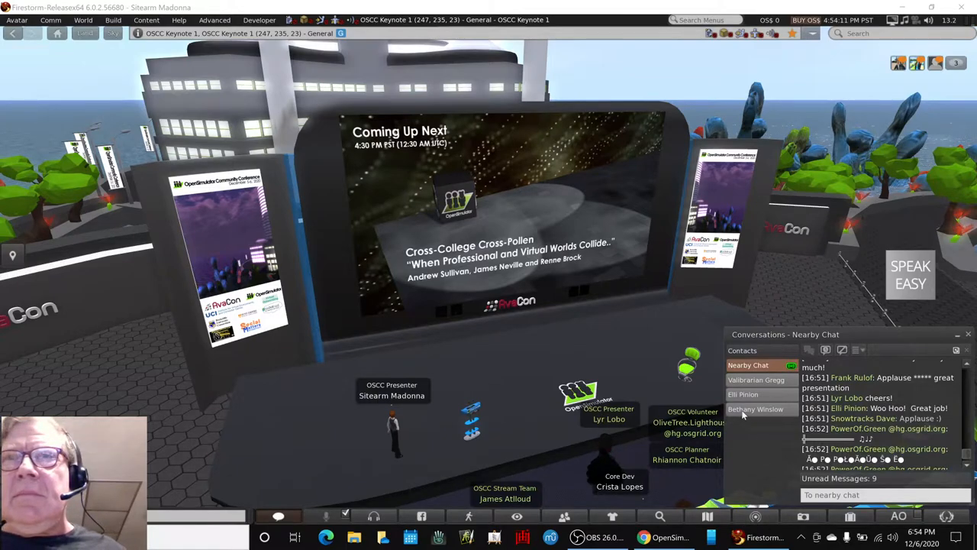
pyautogui.click(755, 408)
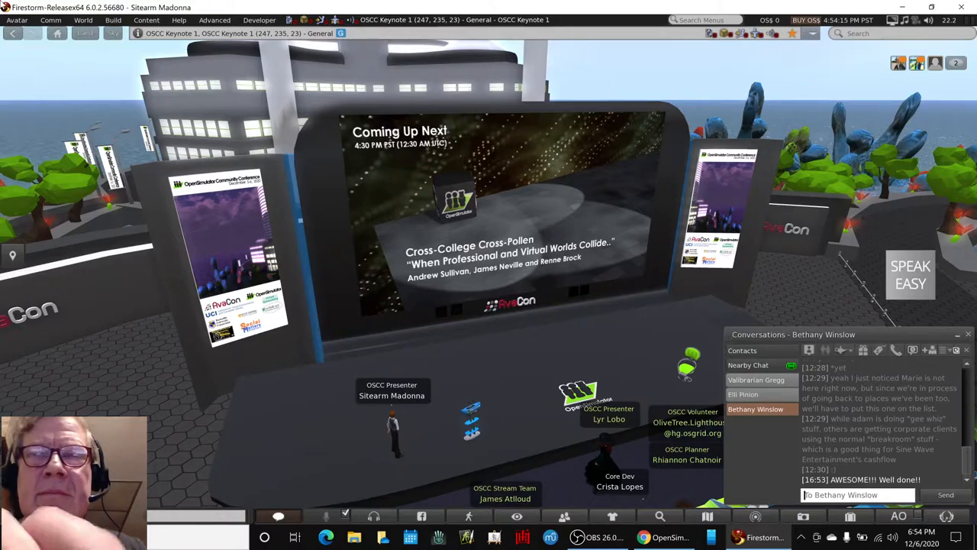
pyautogui.write('I appreciate a')
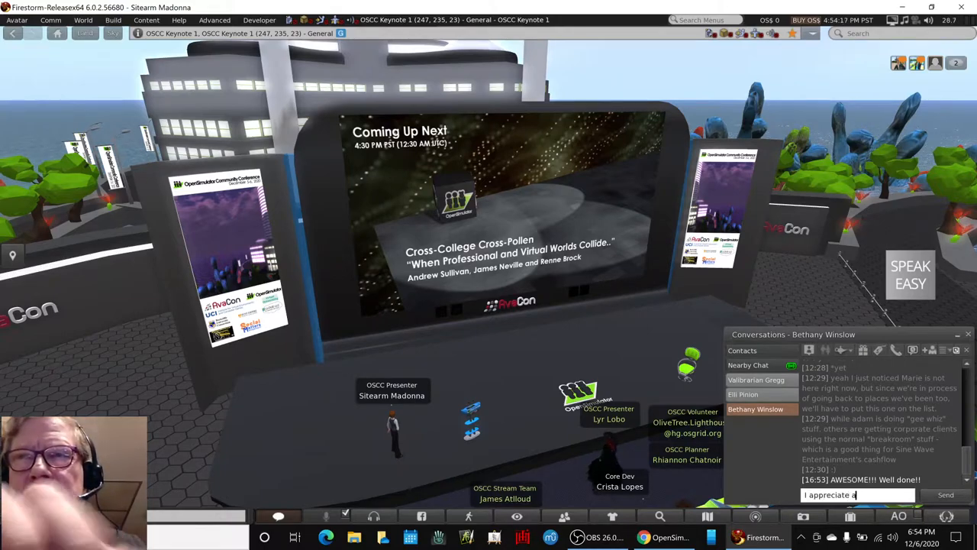
pyautogui.write('y')
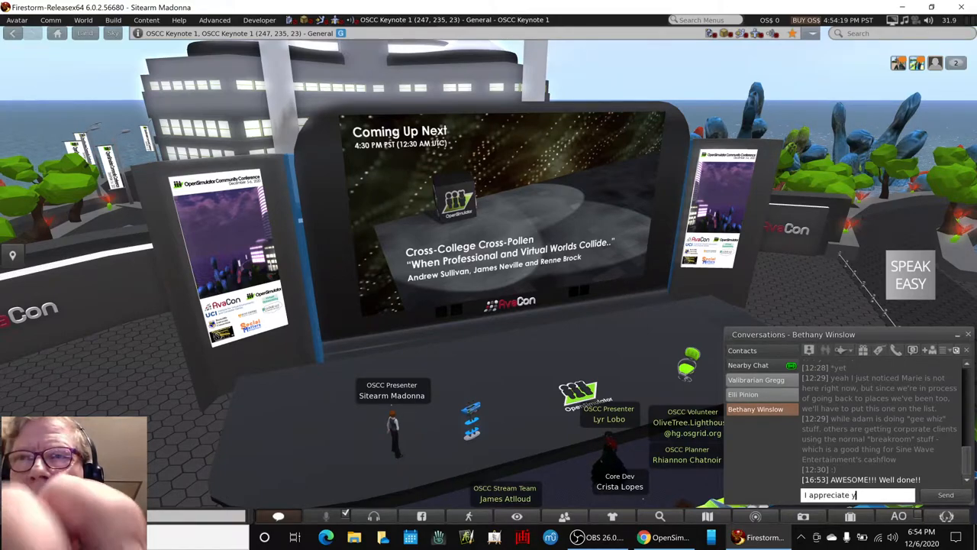
pyautogui.write('our saying that')
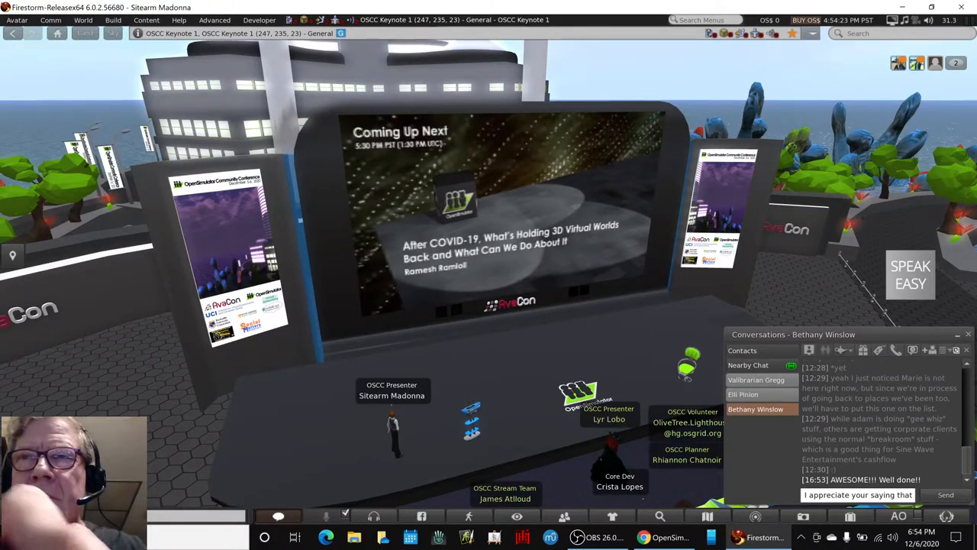
pyautogui.write(':)')
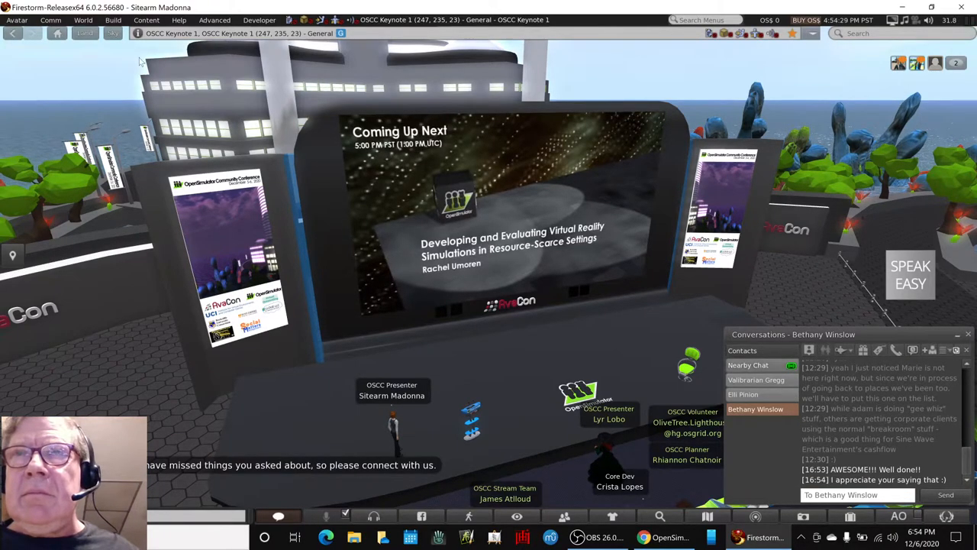
pyautogui.click(743, 394)
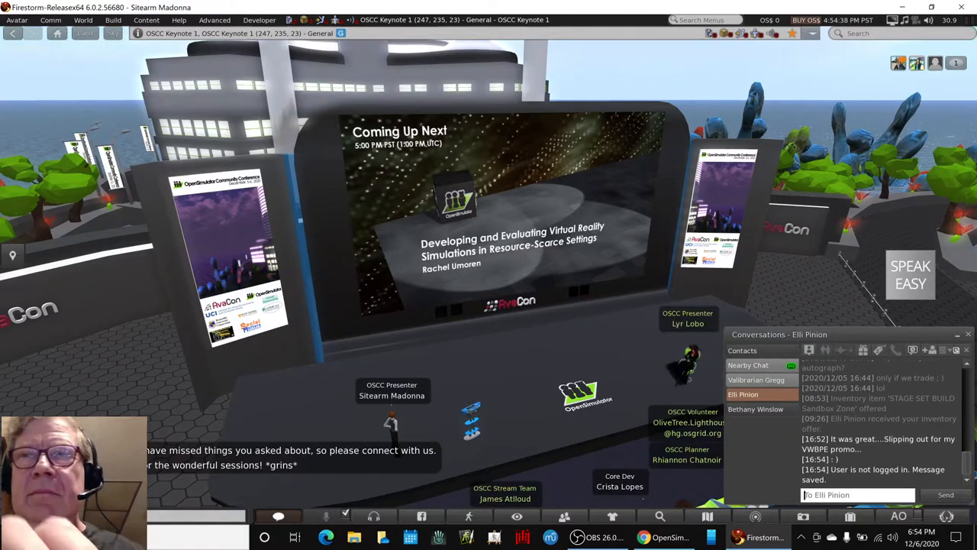
pyautogui.click(756, 379)
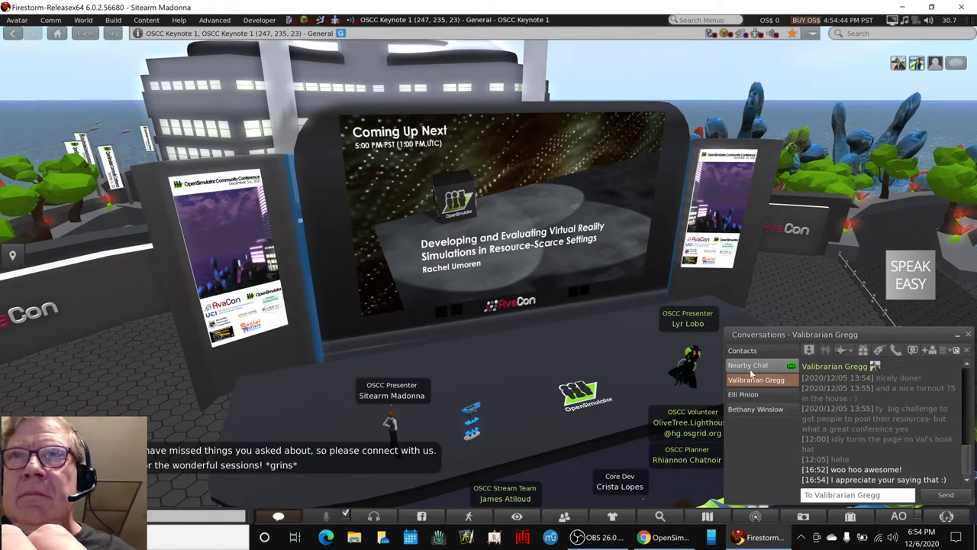
pyautogui.click(747, 365)
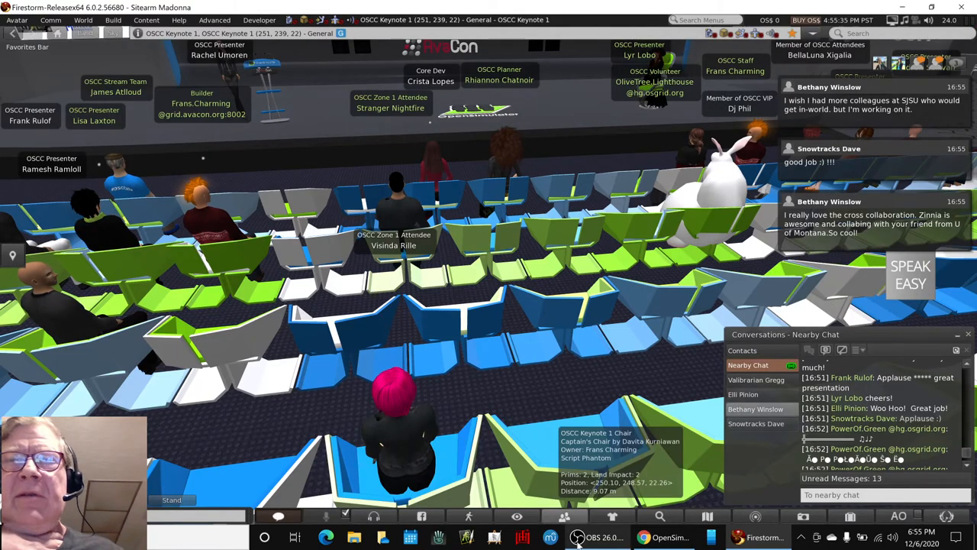
# Step: Bring the OBS Studio window forward, showing the live stream and recording running
pyautogui.click(578, 536)
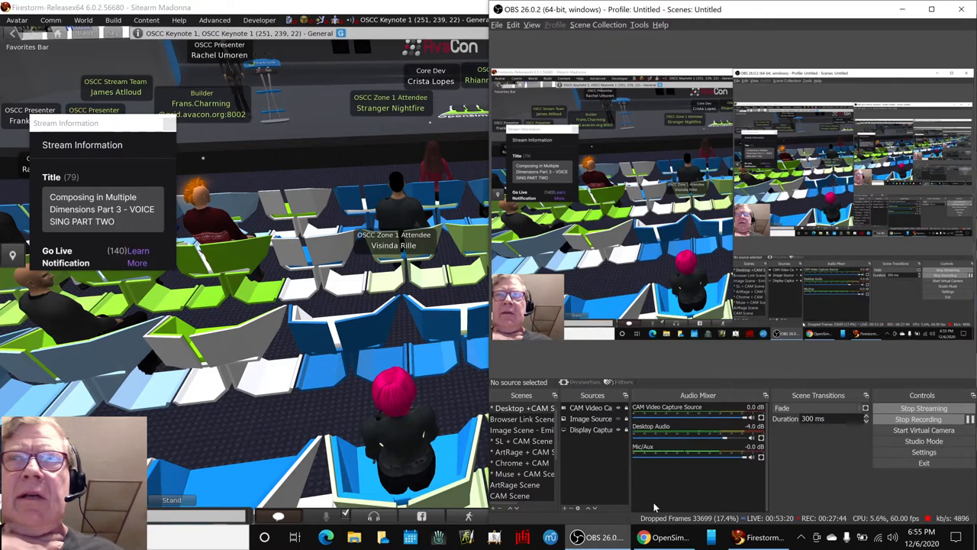